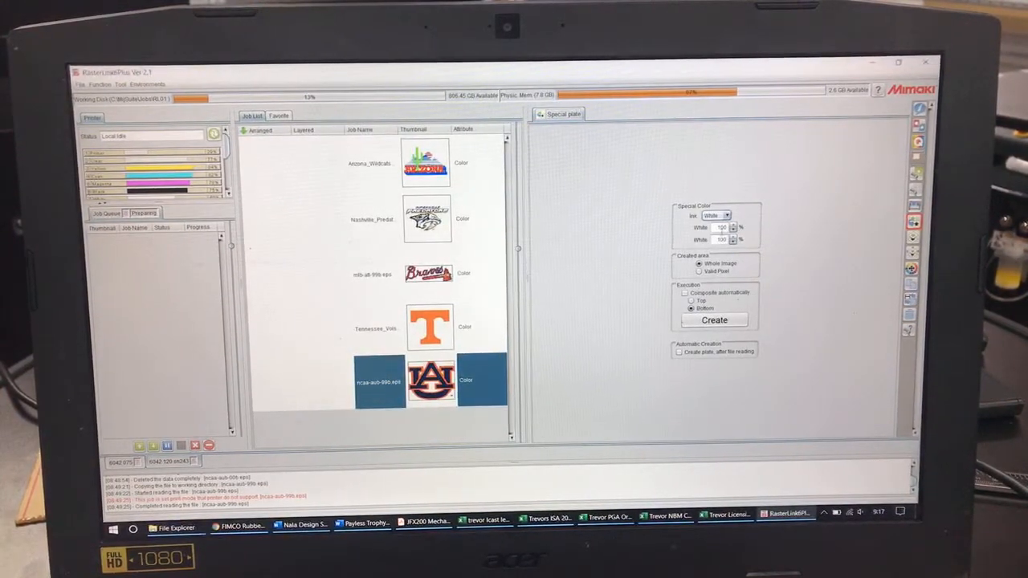
Choose Solid Plate as the created area for the White special ink plate
{"action": "left_click", "coordinate": [681, 270]}
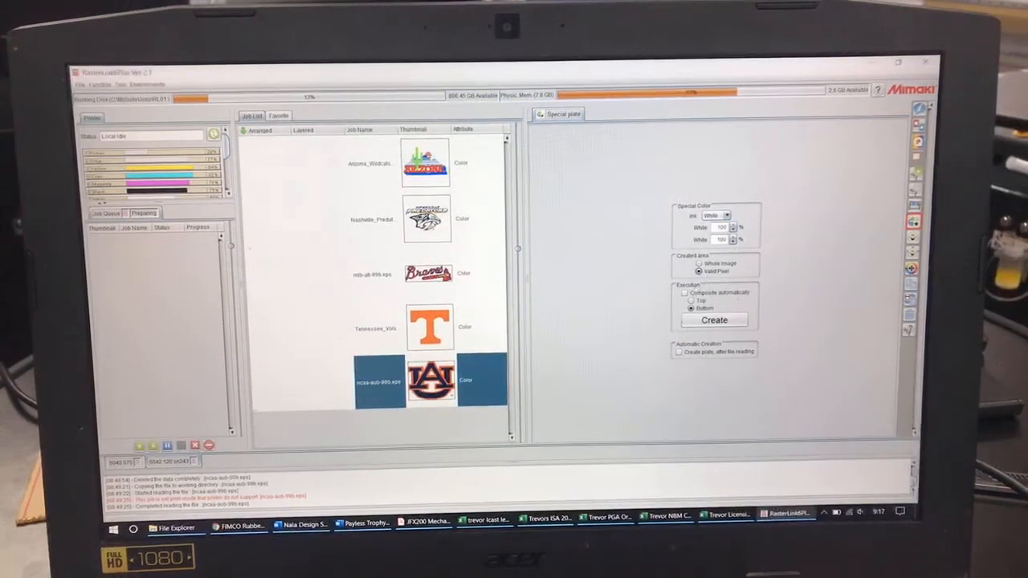
{"action": "left_click", "coordinate": [681, 292]}
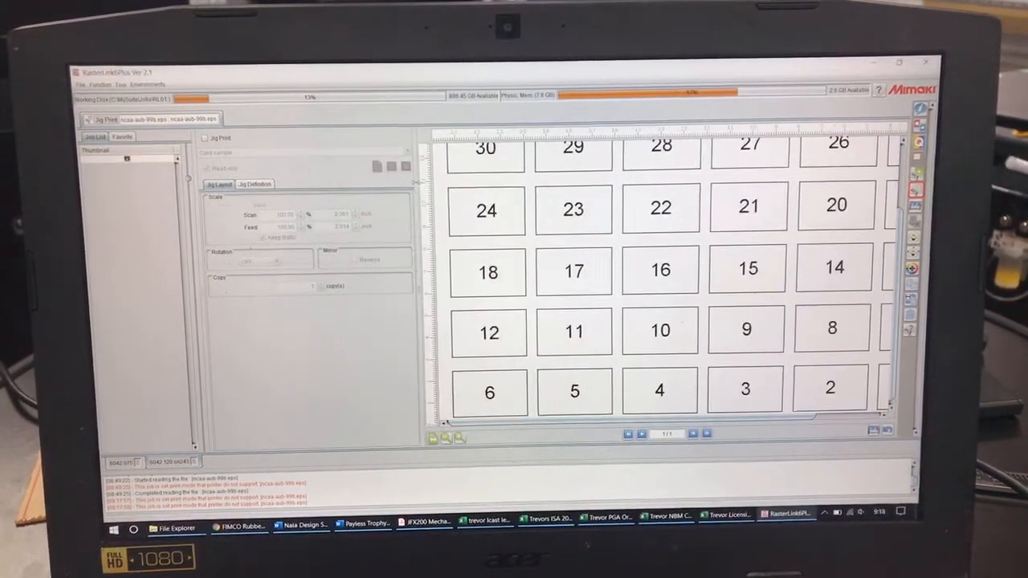
Select the Default jig for the Auburn logo job's jig print
{"action": "left_click", "coordinate": [205, 138]}
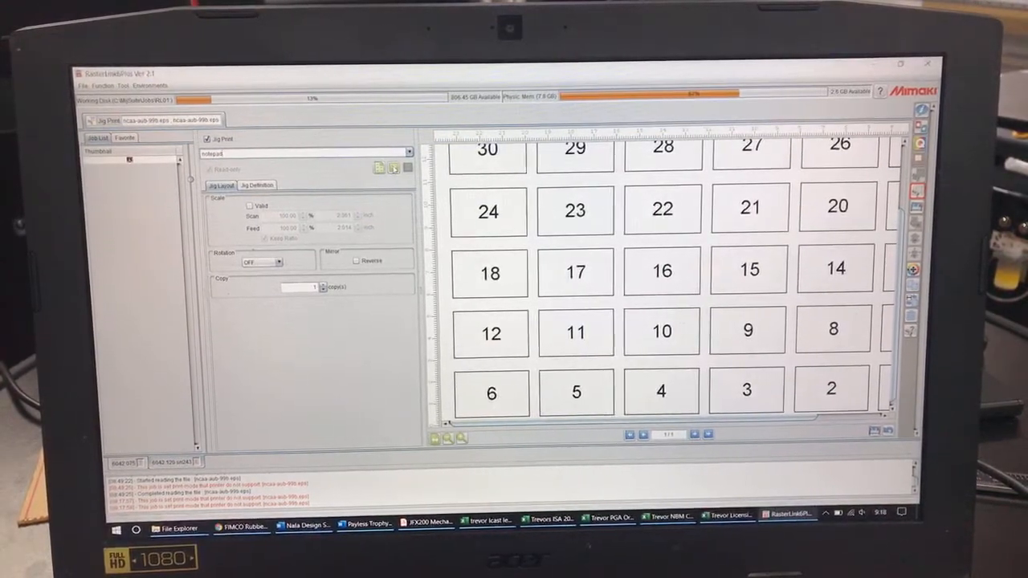
{"action": "mouse_move", "coordinate": [393, 168]}
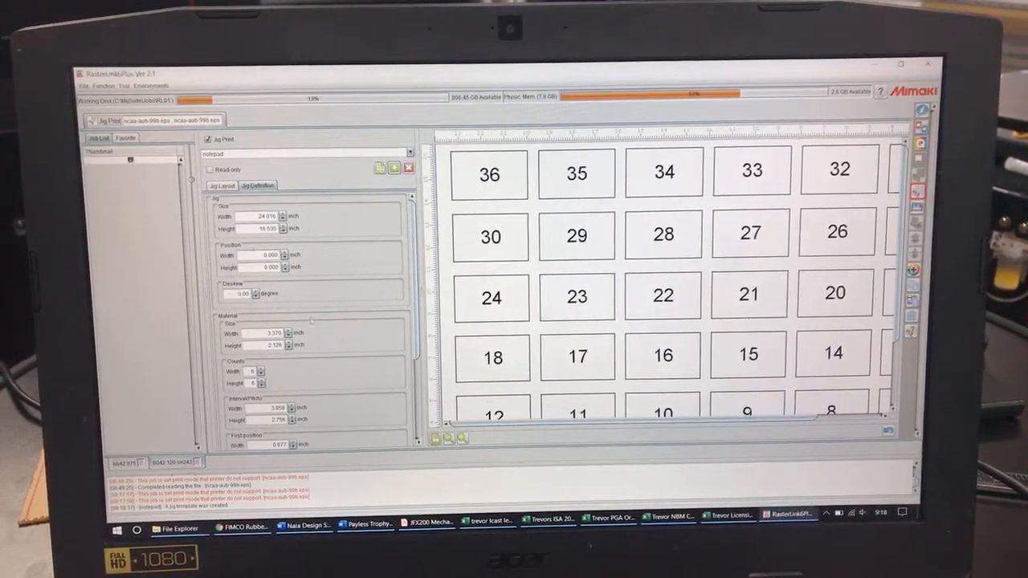
Edit the jig size and material fields so the preview shows one position
{"action": "scroll", "scroll_direction": "down", "scroll_amount": 3}
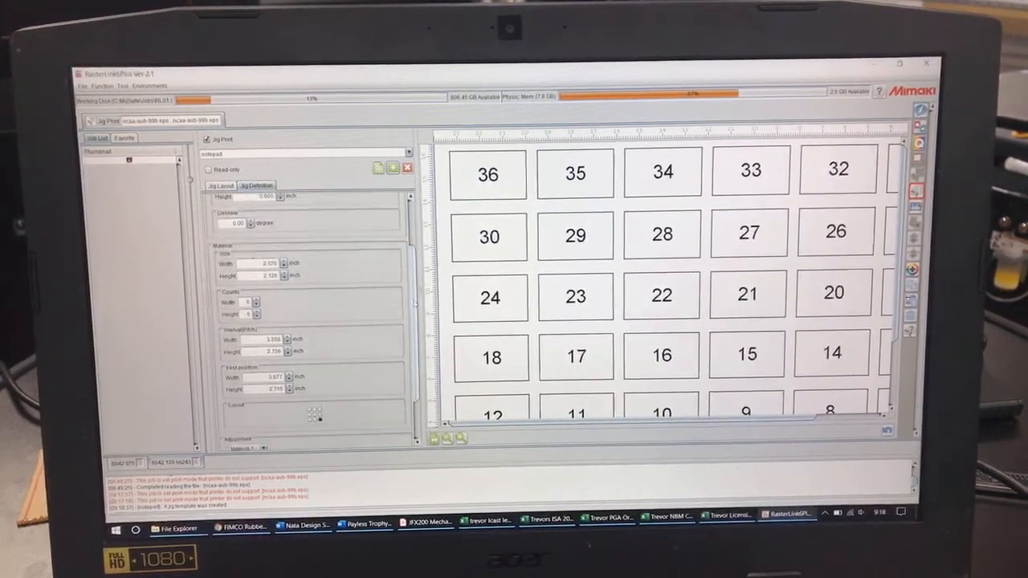
{"action": "left_click", "coordinate": [257, 186]}
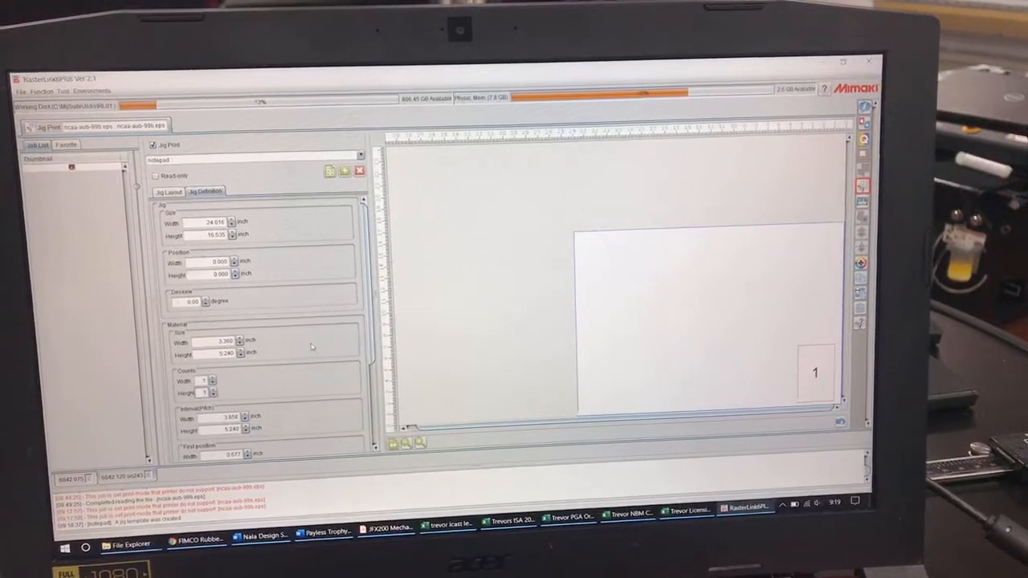
{"action": "scroll", "scroll_direction": "down", "scroll_amount": 3}
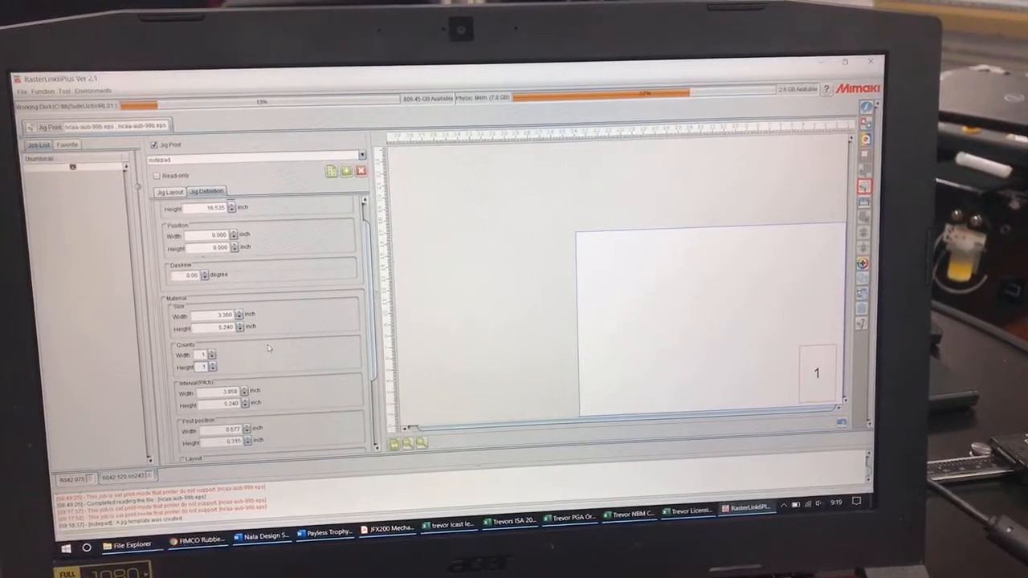
{"action": "scroll", "scroll_direction": "down", "scroll_amount": 3}
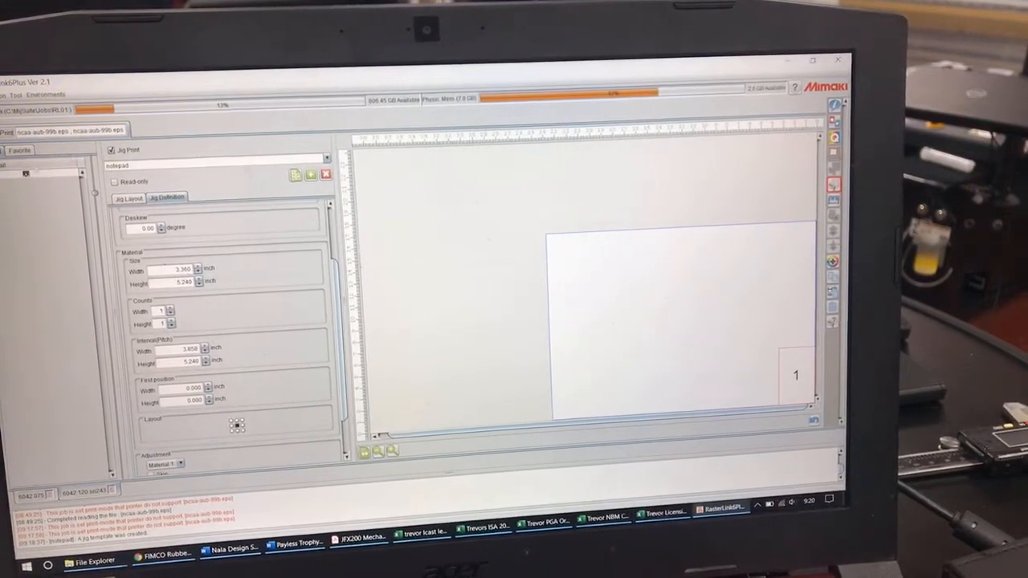
Enter the jig count and interval values for repeats across and down
{"action": "left_click", "coordinate": [132, 197]}
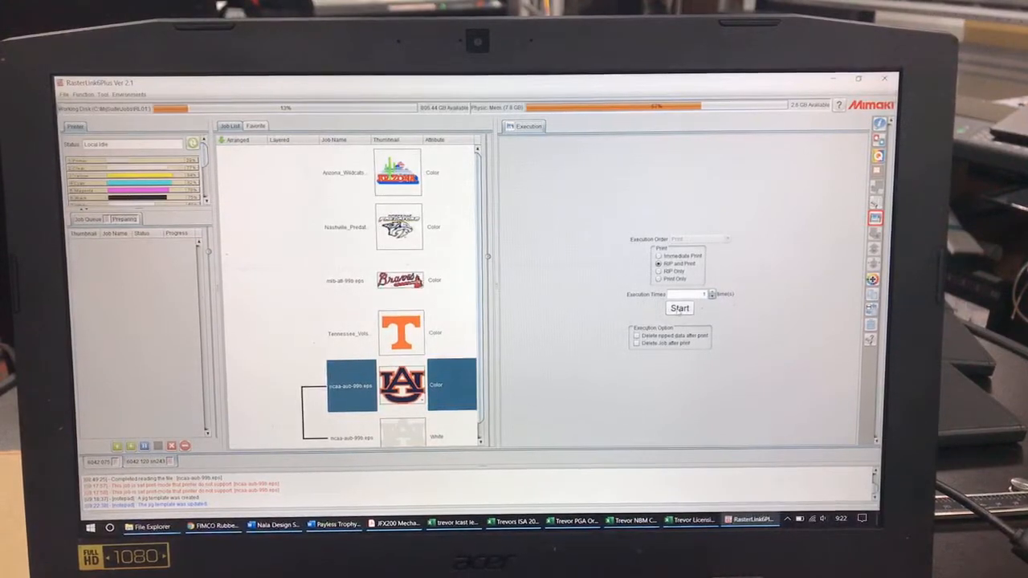
Start printing the centred Auburn logo job onto the jig
{"action": "left_click", "coordinate": [679, 309]}
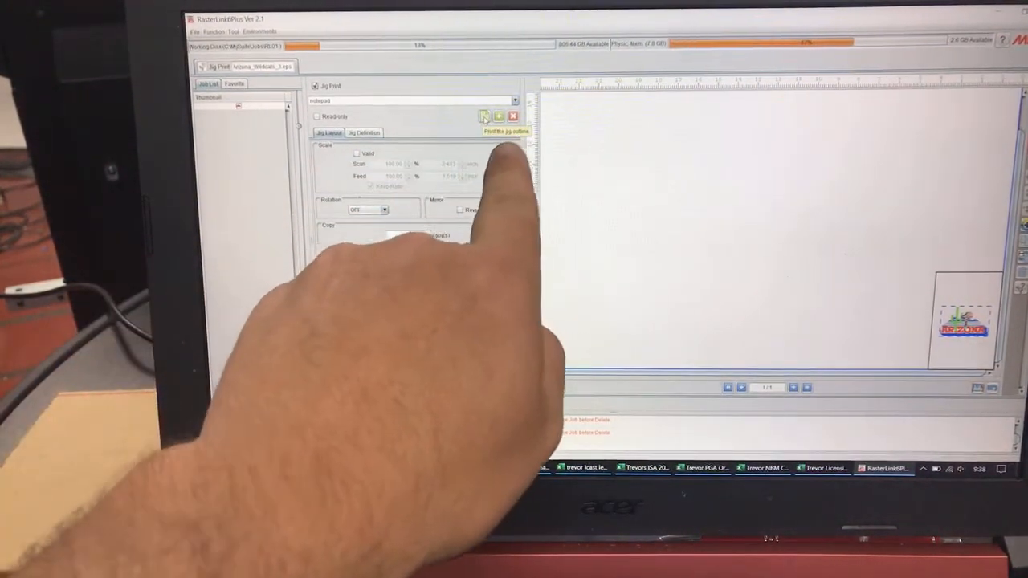
Send the jig outline to the printer with Black as the line colour
{"action": "left_click", "coordinate": [504, 130]}
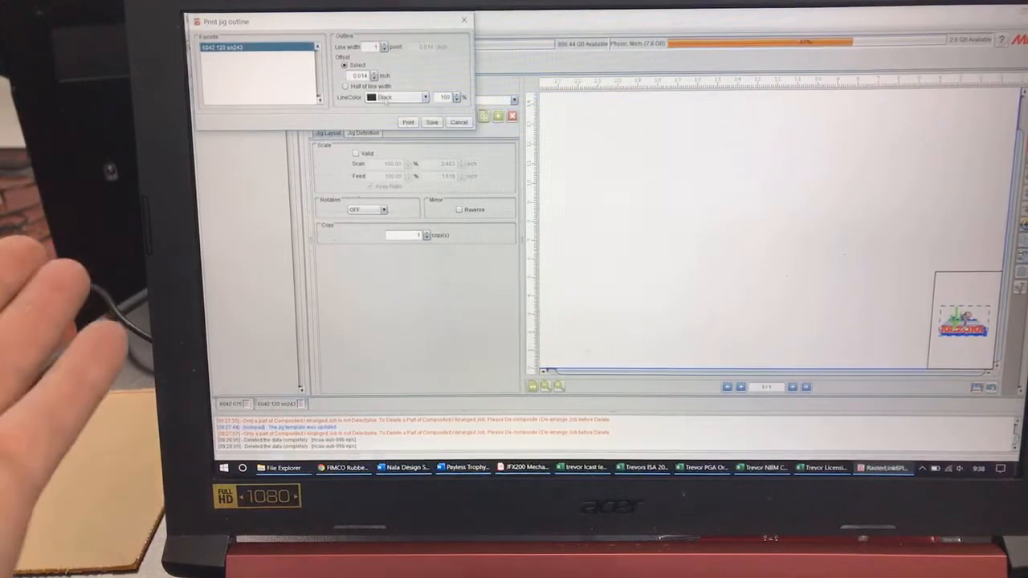
{"action": "left_click", "coordinate": [424, 98]}
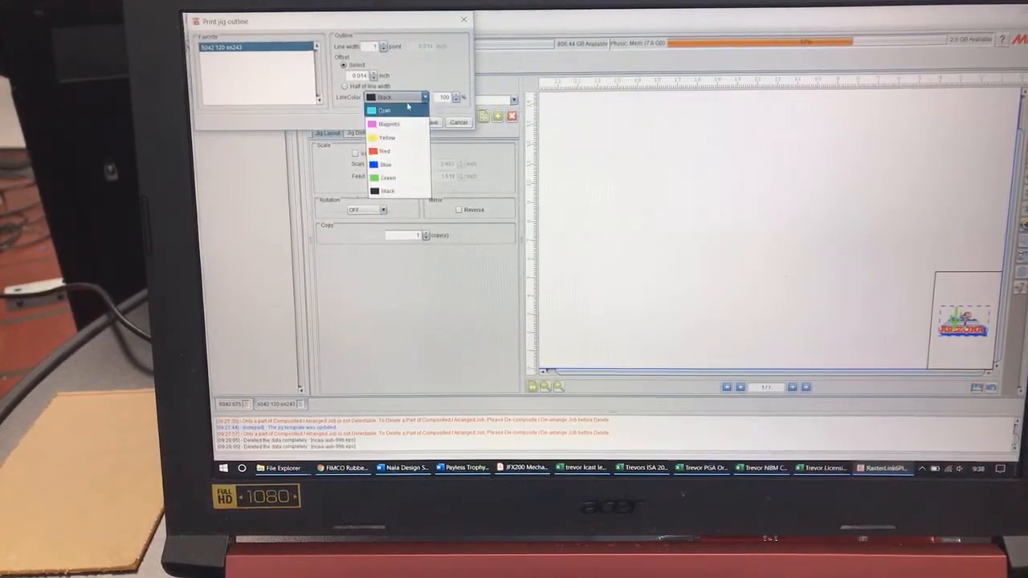
{"action": "left_click", "coordinate": [389, 190]}
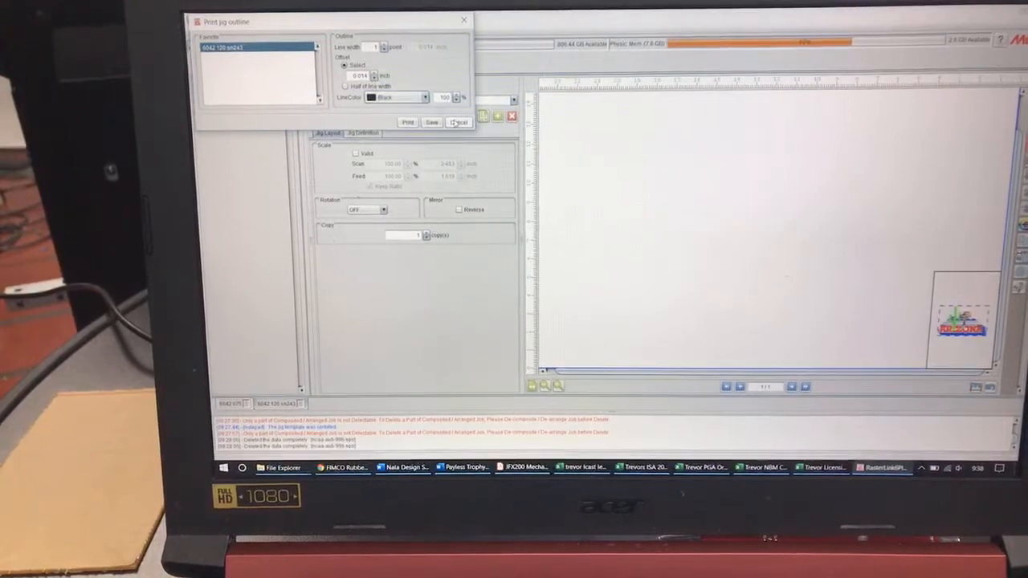
{"action": "left_click", "coordinate": [459, 122]}
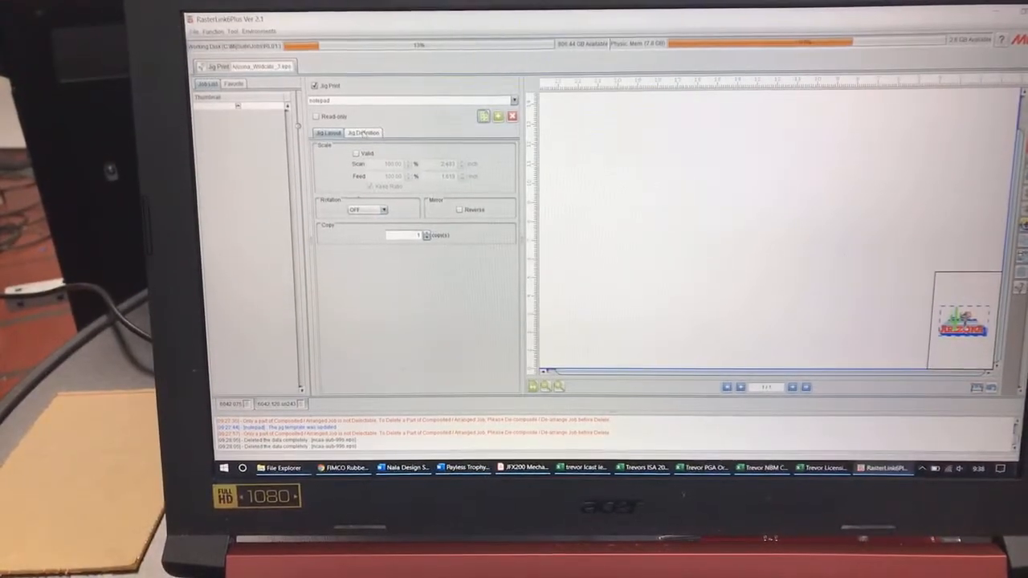
In Jig Definition, raise the position count to 8 numbered positions in a row
{"action": "left_click", "coordinate": [363, 132]}
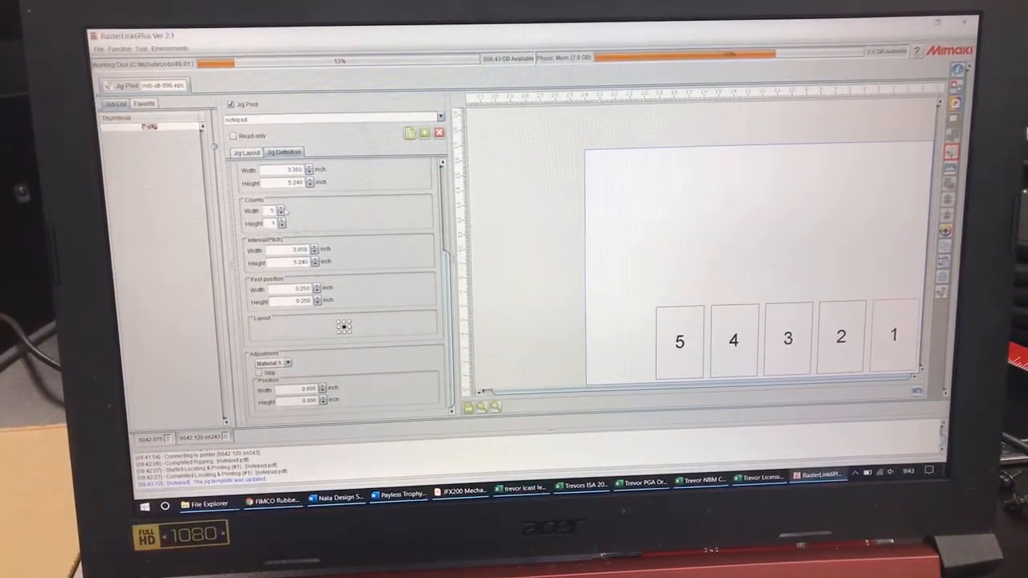
{"action": "left_click", "coordinate": [282, 209]}
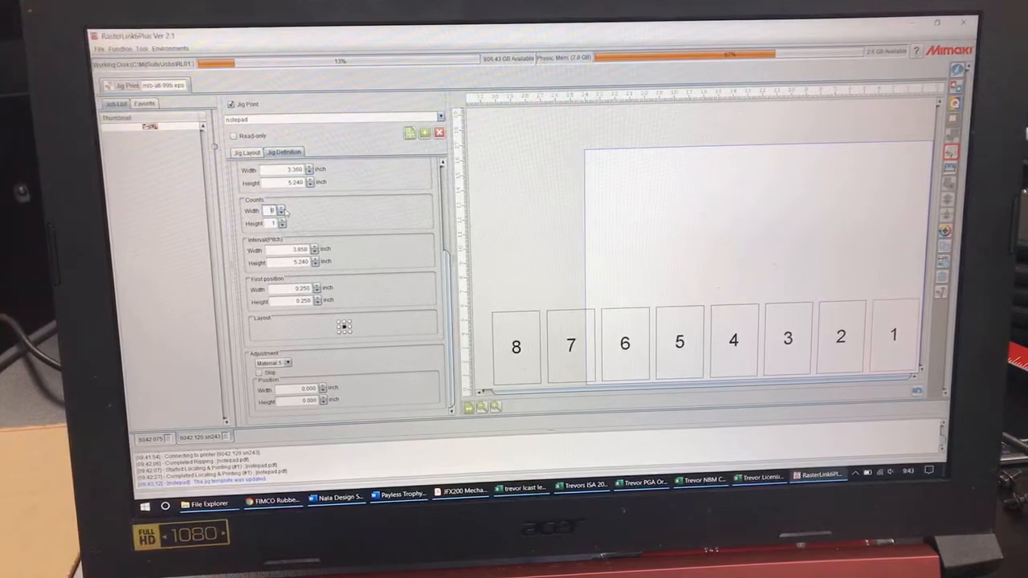